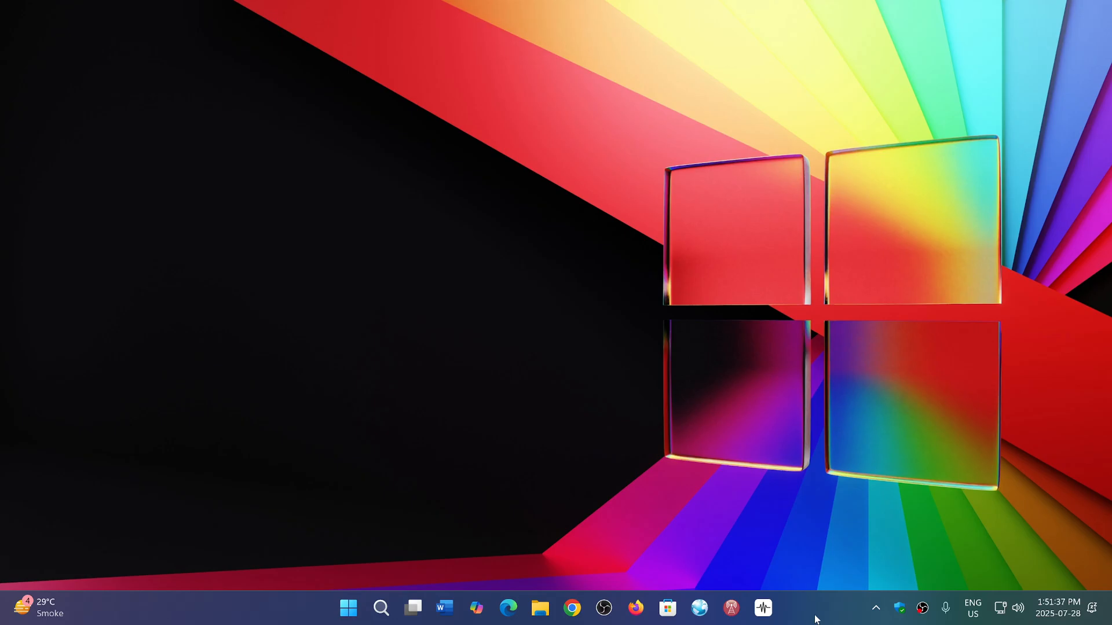
{"action": "mouse_move", "coordinate": [372, 590]}
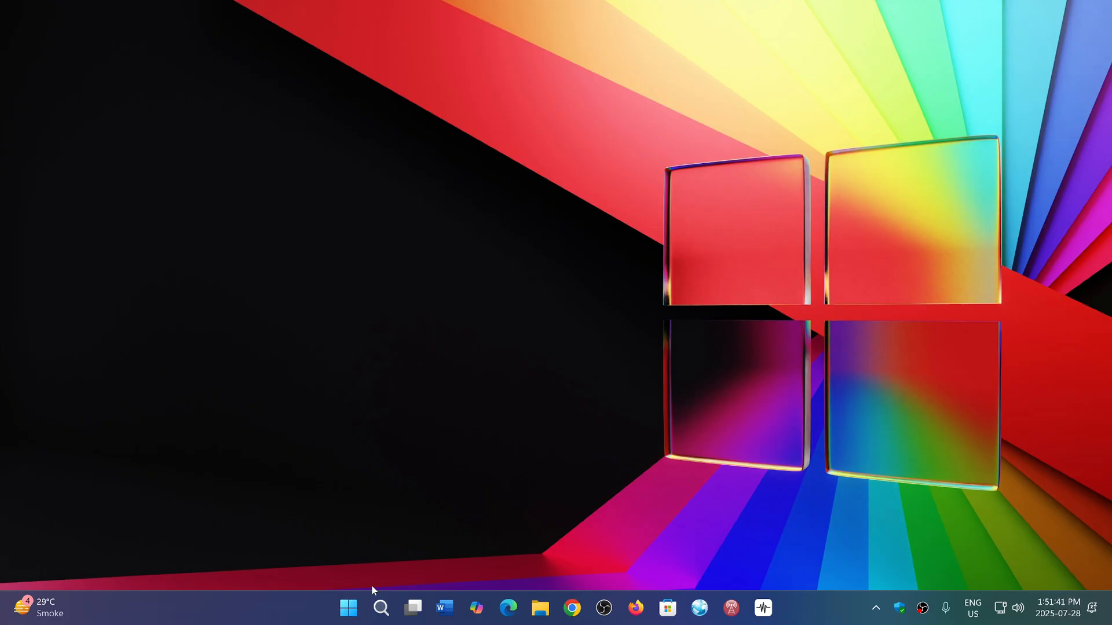
Open the Windows 11 Start menu showing pinned apps and app search
{"action": "left_click", "coordinate": [348, 607]}
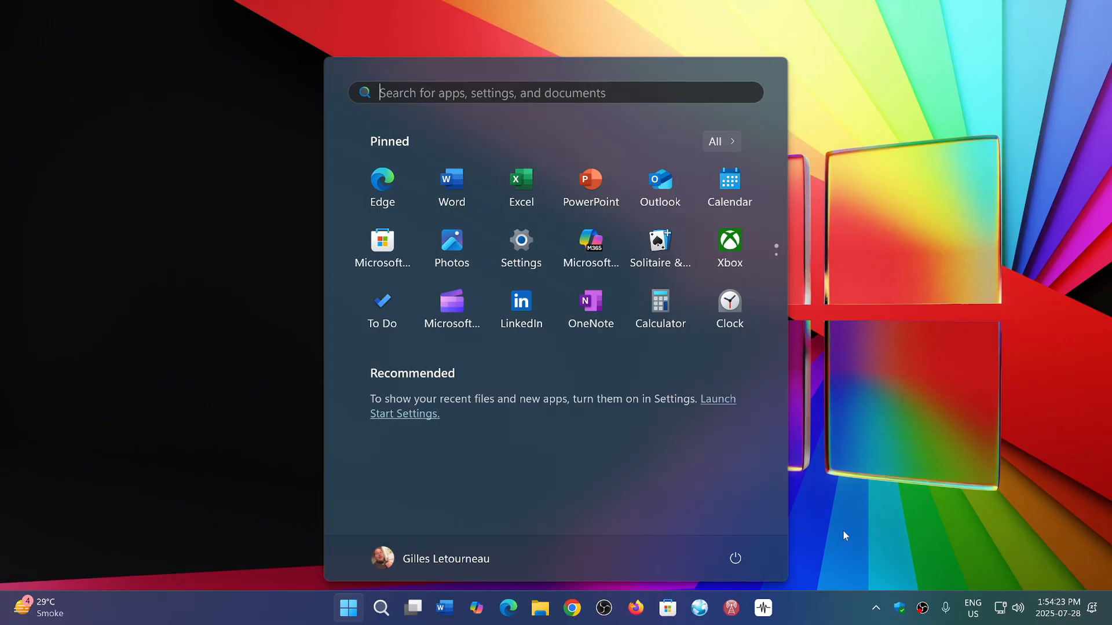
{"action": "mouse_move", "coordinate": [813, 610]}
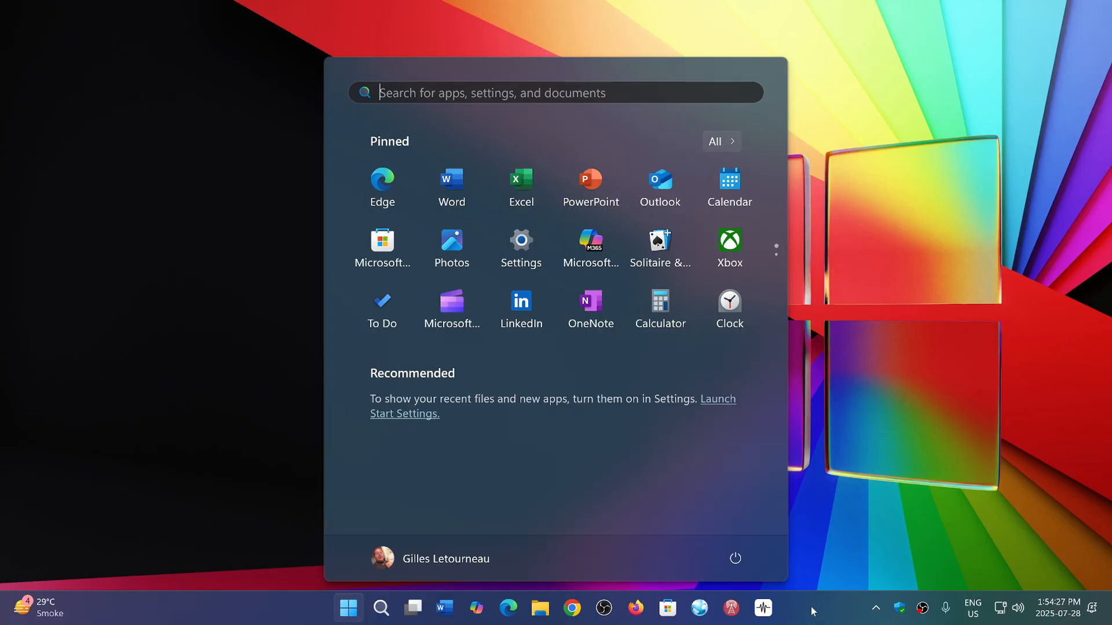